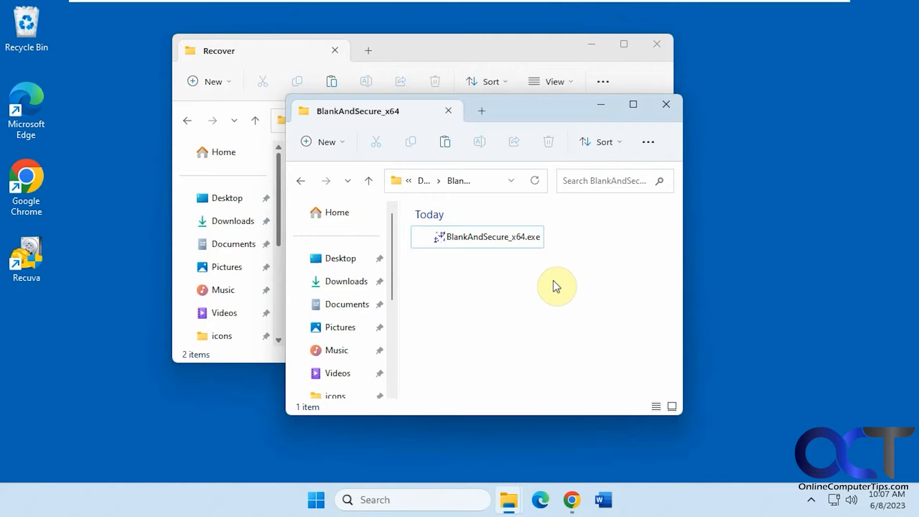
mouse_move(555, 289)
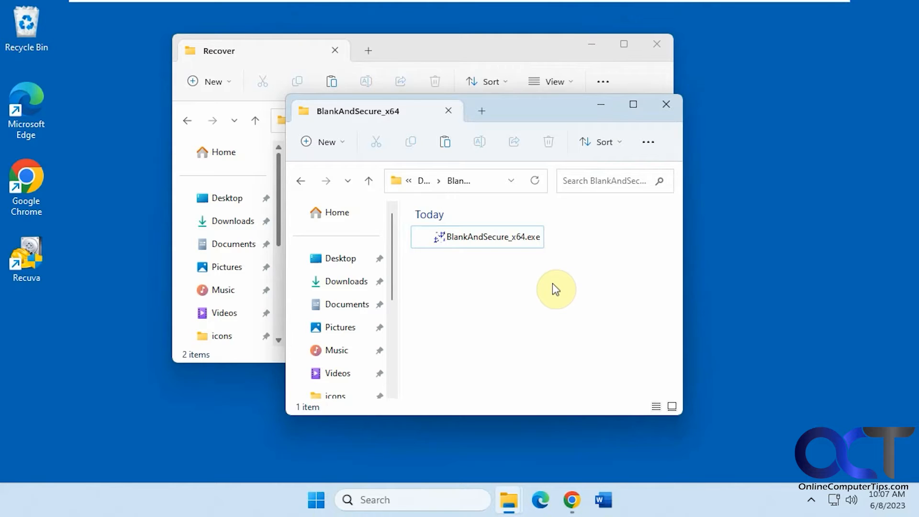
mouse_move(552, 291)
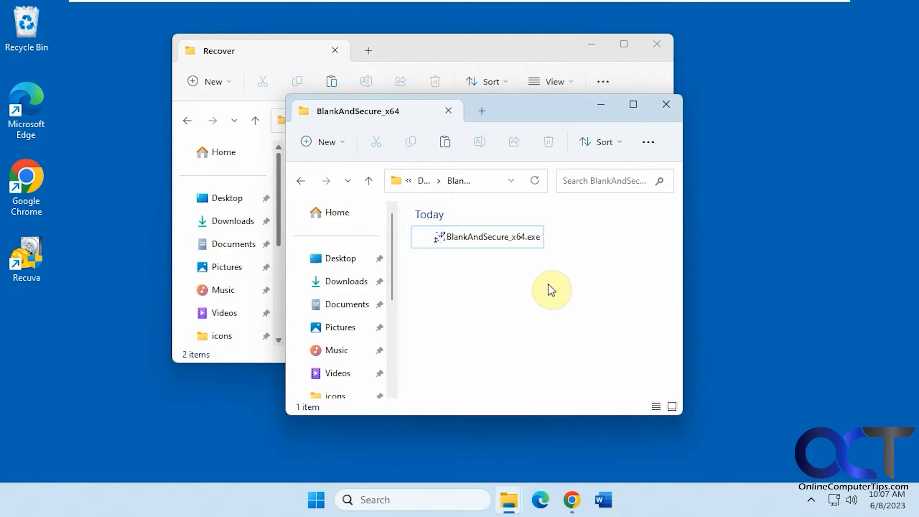
mouse_move(513, 268)
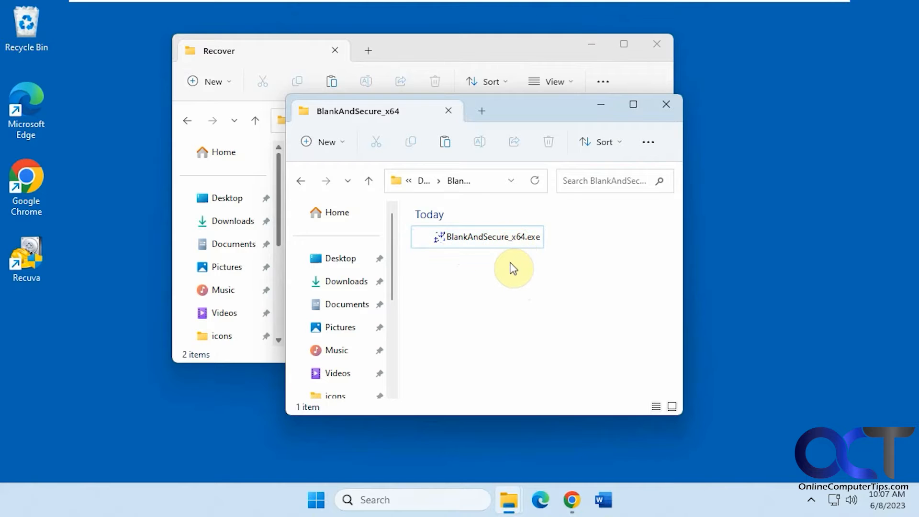
mouse_move(519, 276)
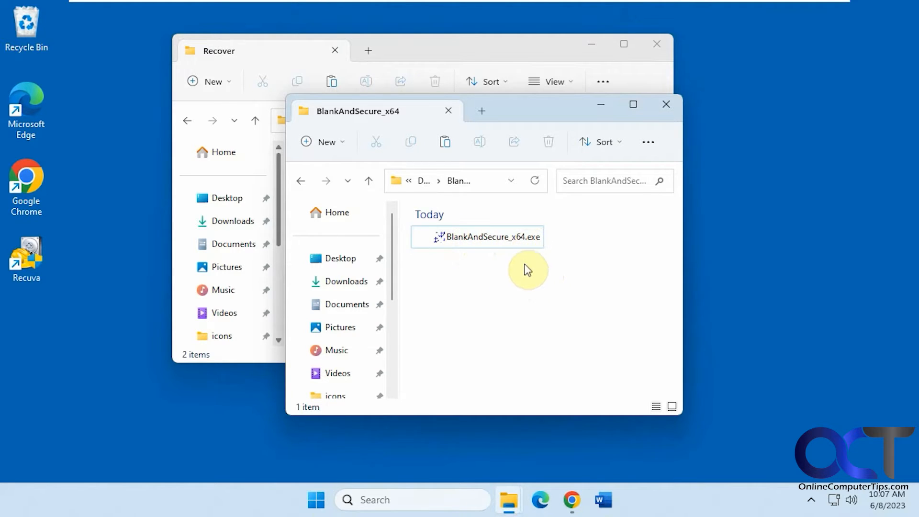
mouse_move(537, 318)
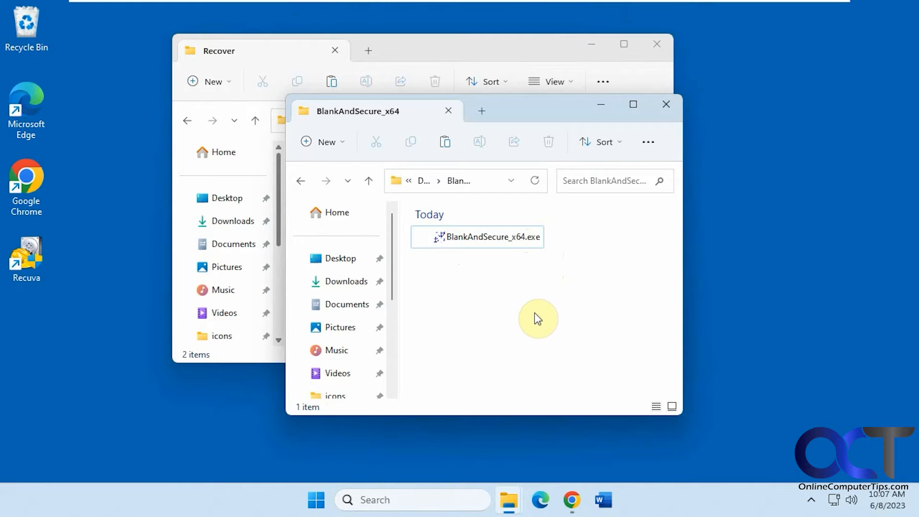
mouse_move(535, 308)
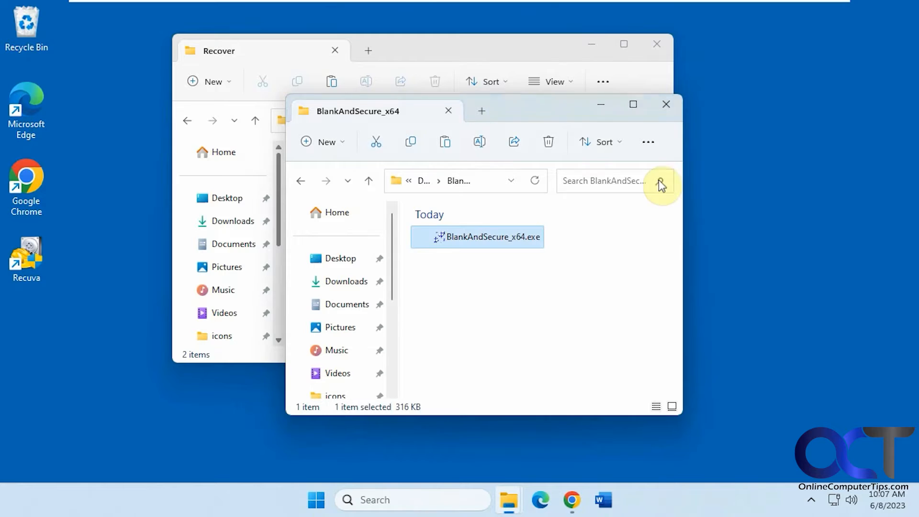
Launch BlankAndSecure_x64.exe and review the Delete + after-deletion actions and Delete Delay menus
double_click(477, 237)
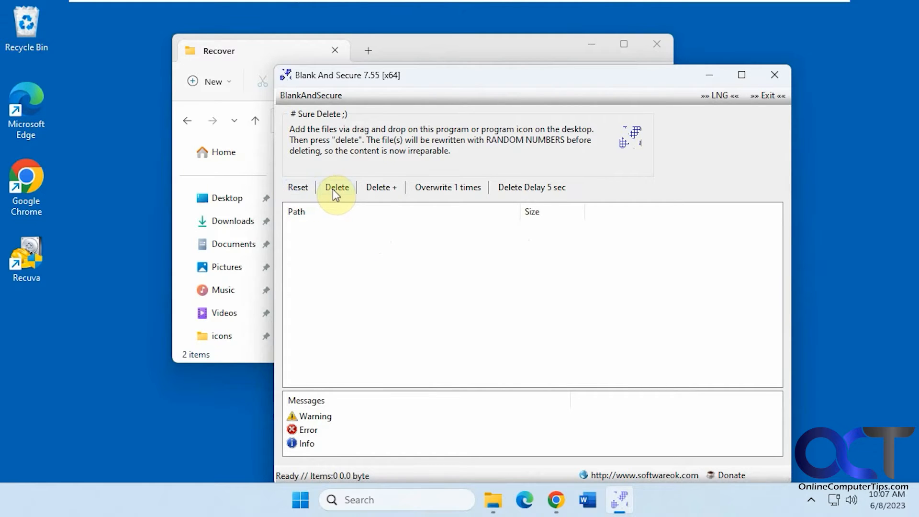
left_click(380, 187)
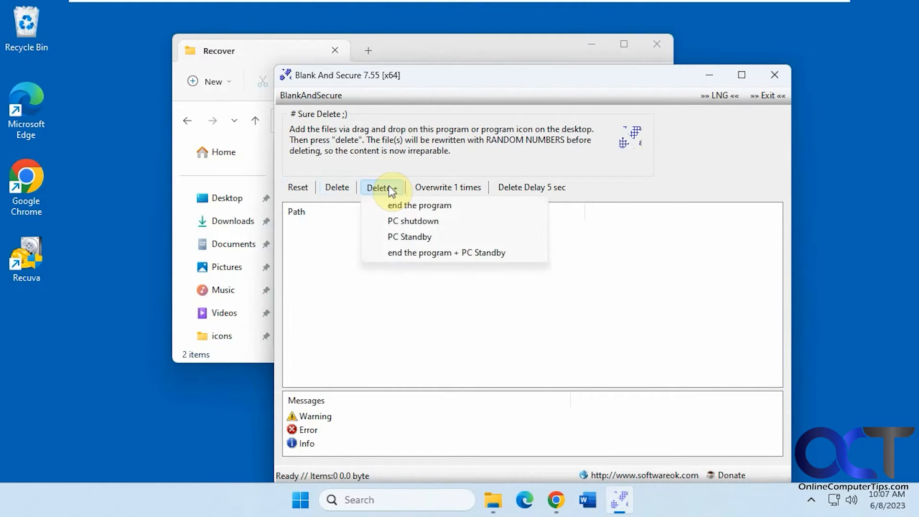
mouse_move(461, 207)
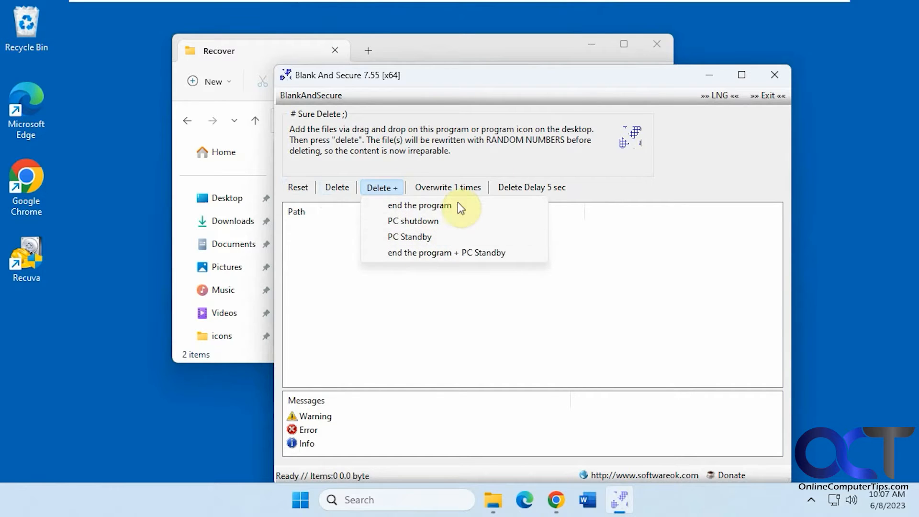
left_click(447, 187)
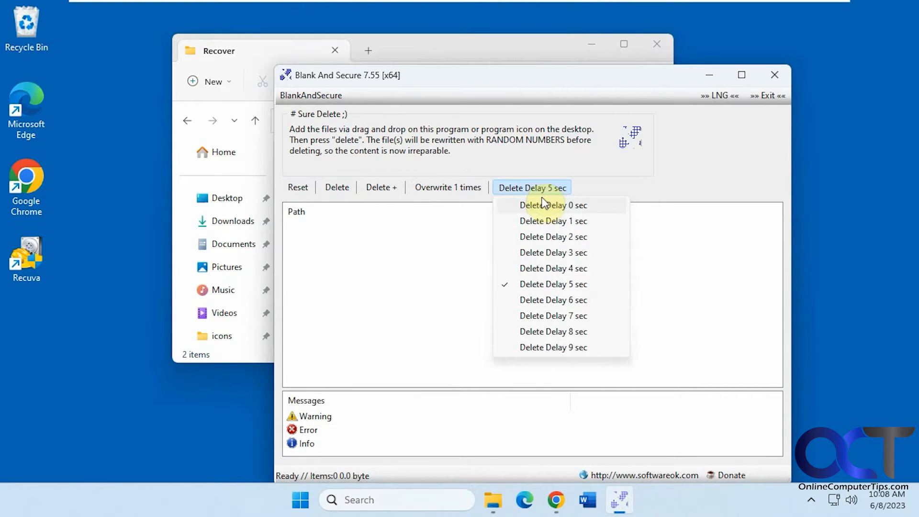
left_click(553, 222)
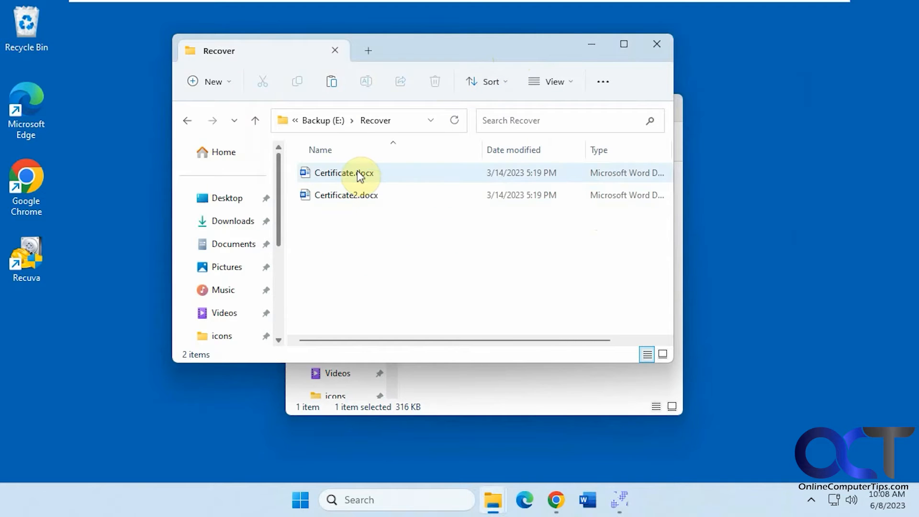
Permanently delete Certificate.docx with Shift+Delete, grab the E:\Recover path, and launch Recuva
left_click(340, 172)
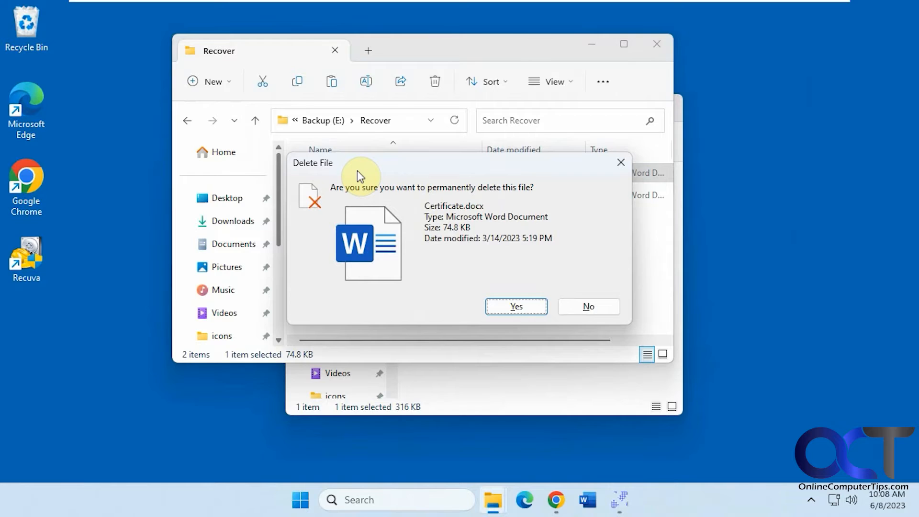
left_click(515, 307)
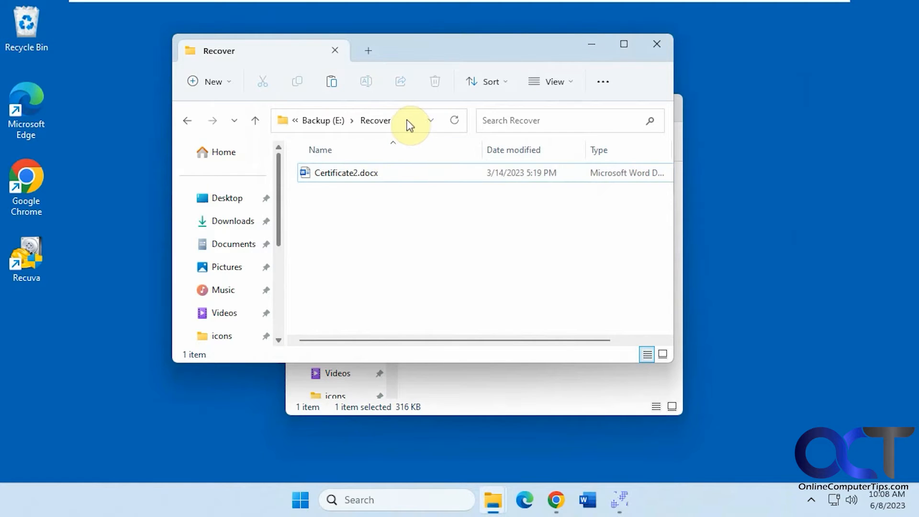
left_click(407, 121)
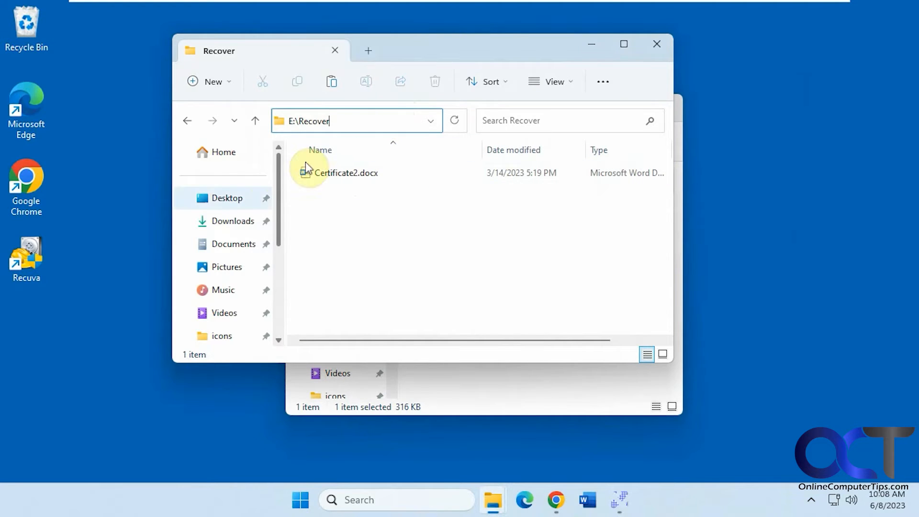
double_click(26, 252)
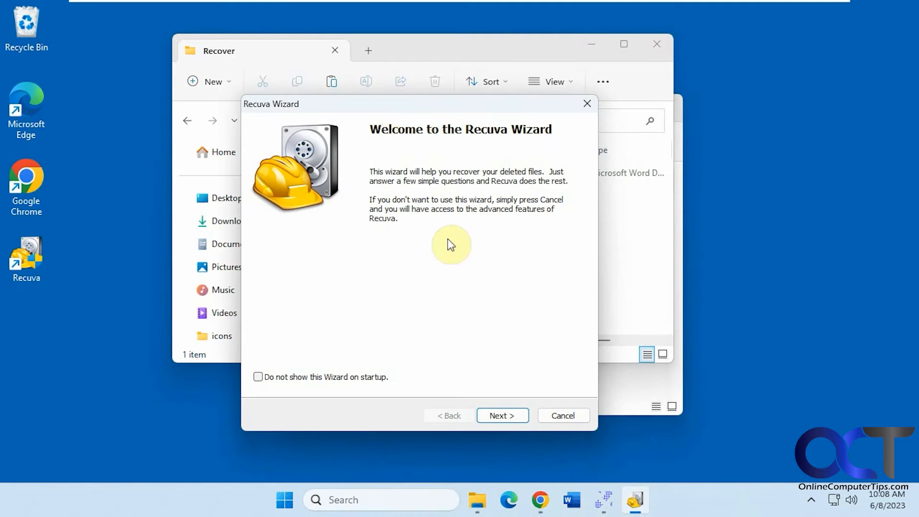
Run a Recuva scan for all file types in Backup (E:) > Recover, finding Certificate.docx
left_click(501, 415)
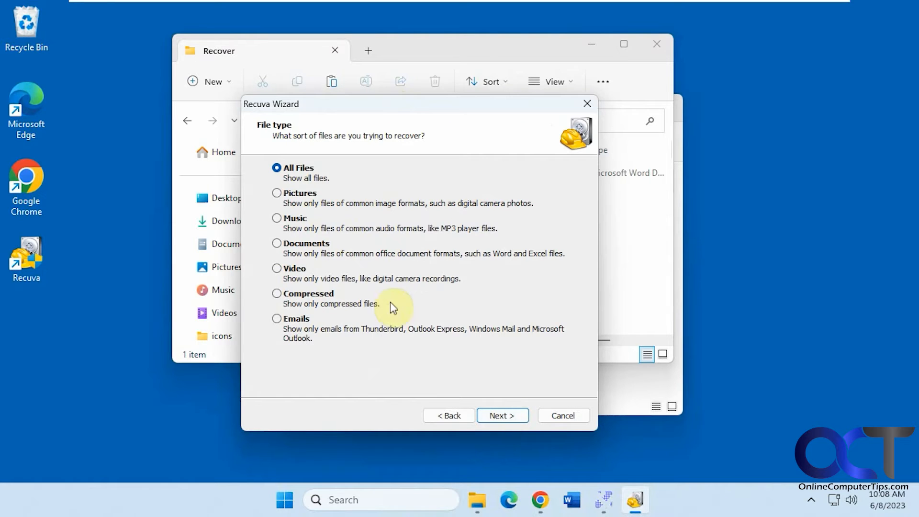
left_click(503, 415)
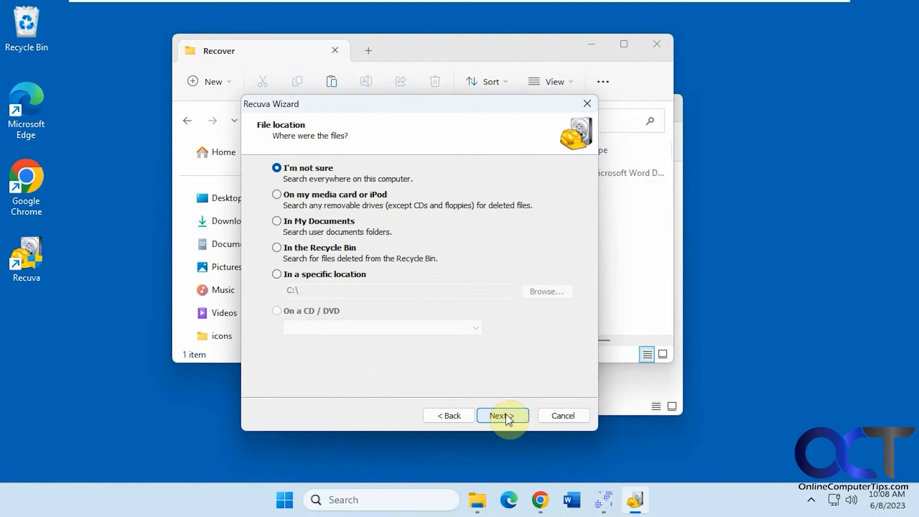
left_click(545, 291)
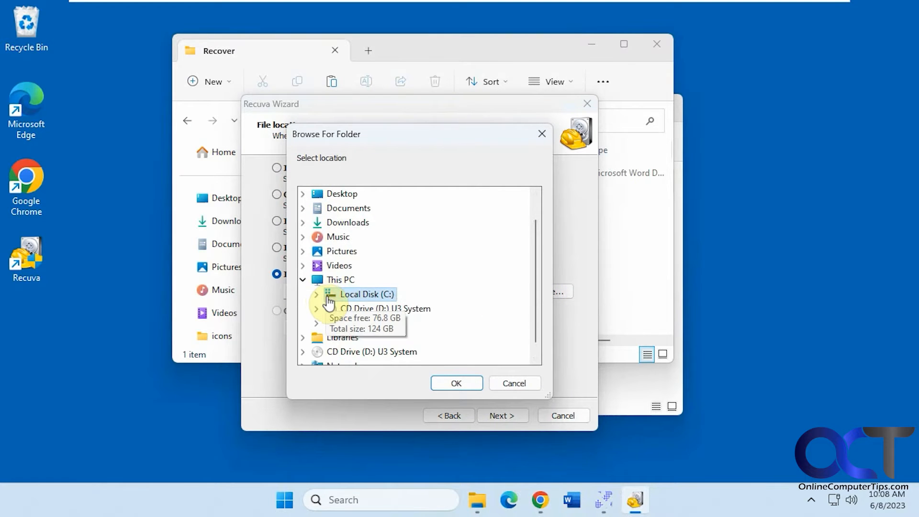
left_click(317, 222)
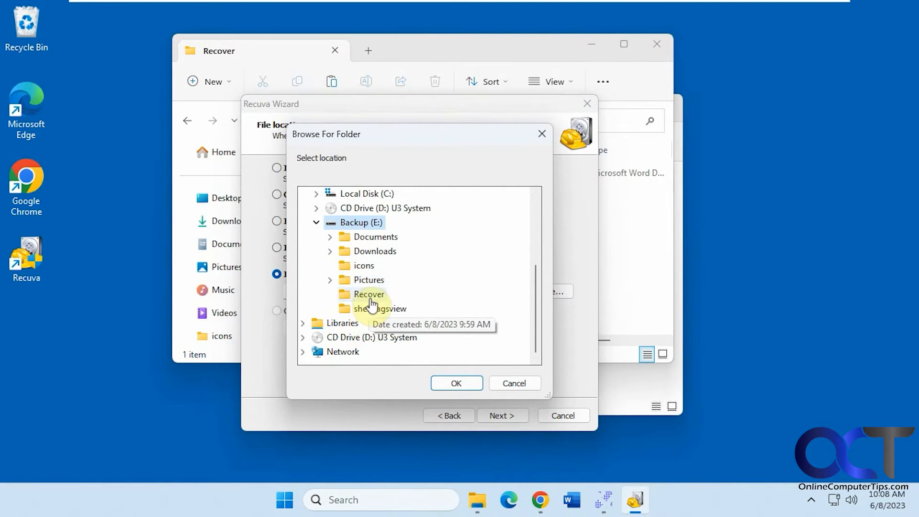
left_click(456, 383)
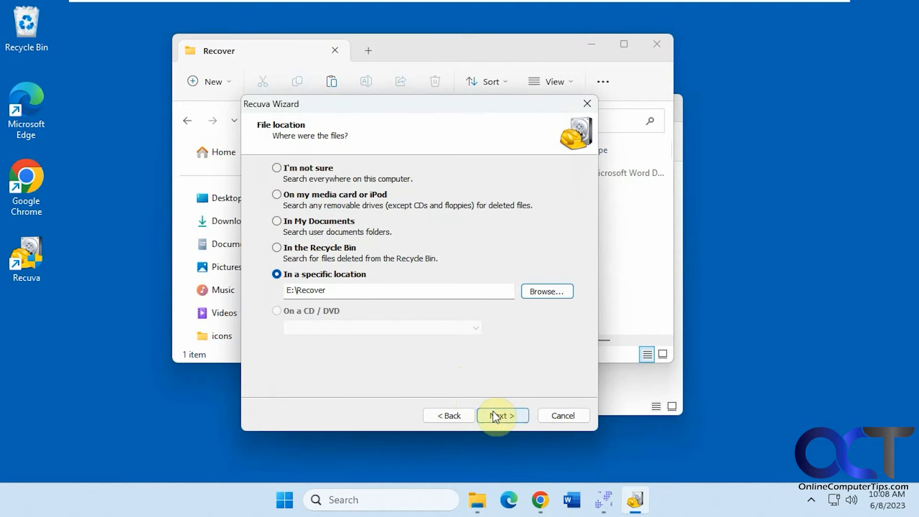
left_click(500, 414)
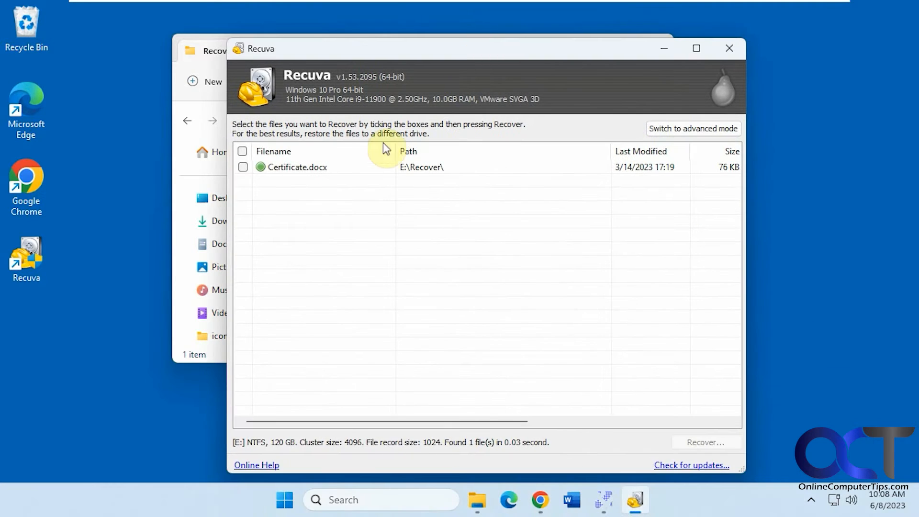
Recover the marked Certificate.docx to the Desktop, dismiss the completion report, and close Recuva
left_click(243, 167)
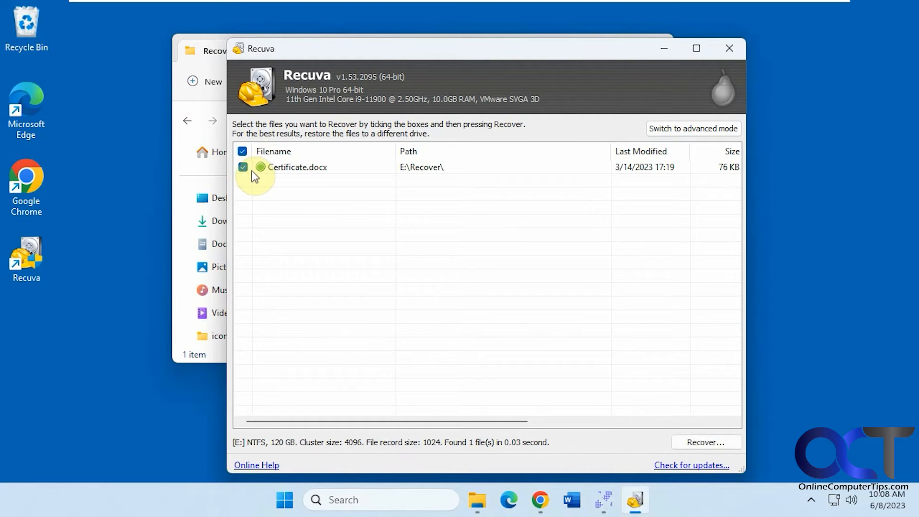
left_click(706, 442)
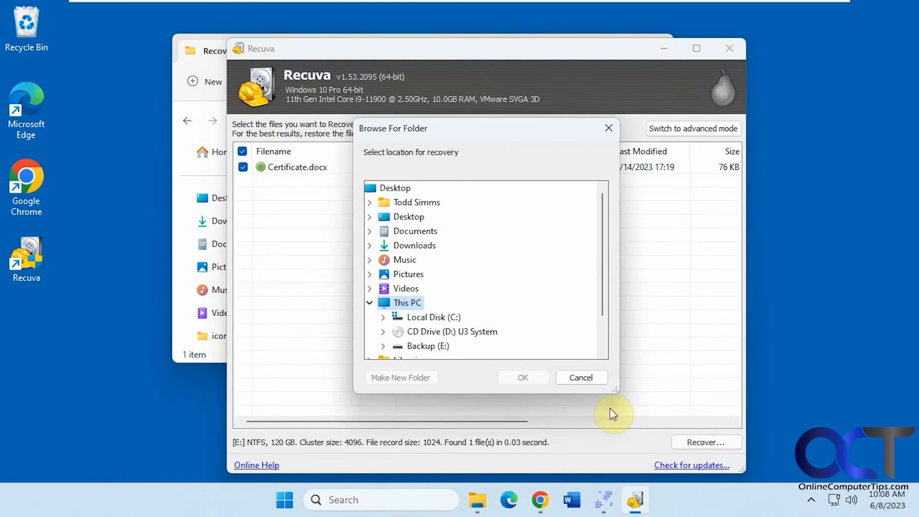
mouse_move(409, 302)
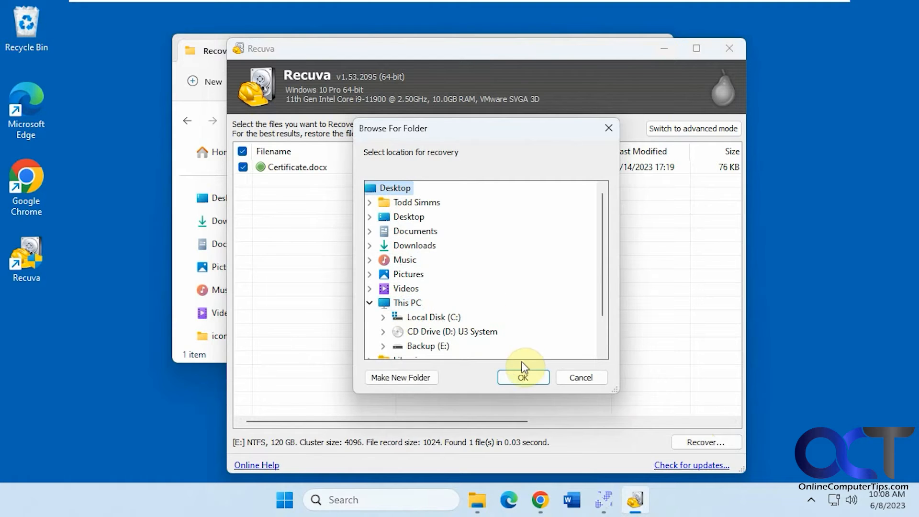
left_click(523, 377)
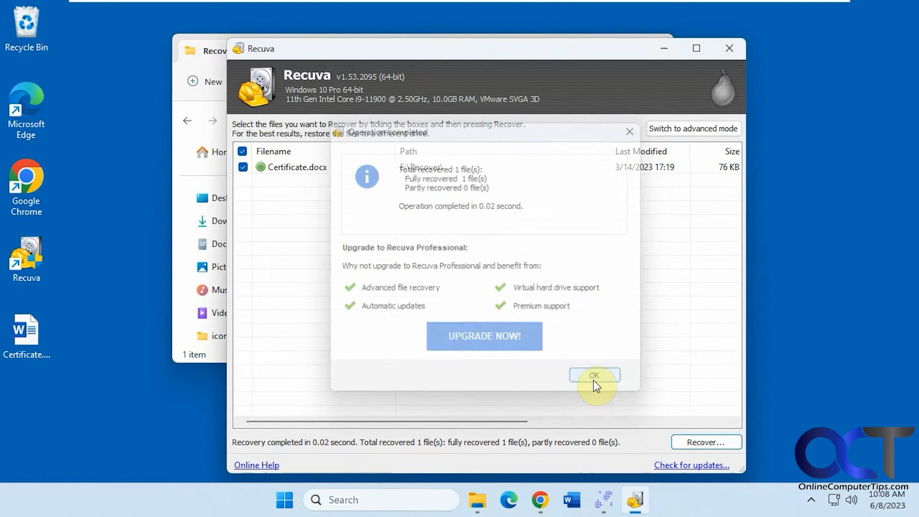
left_click(595, 375)
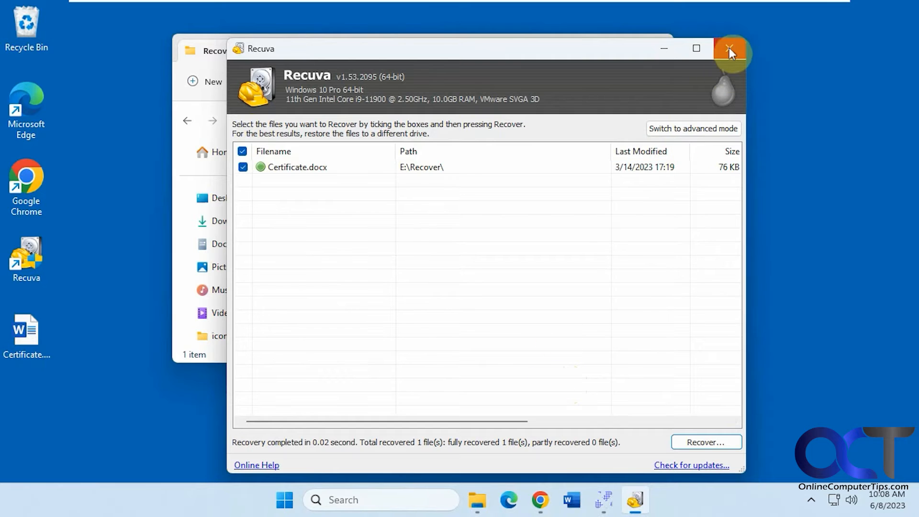
left_click(729, 48)
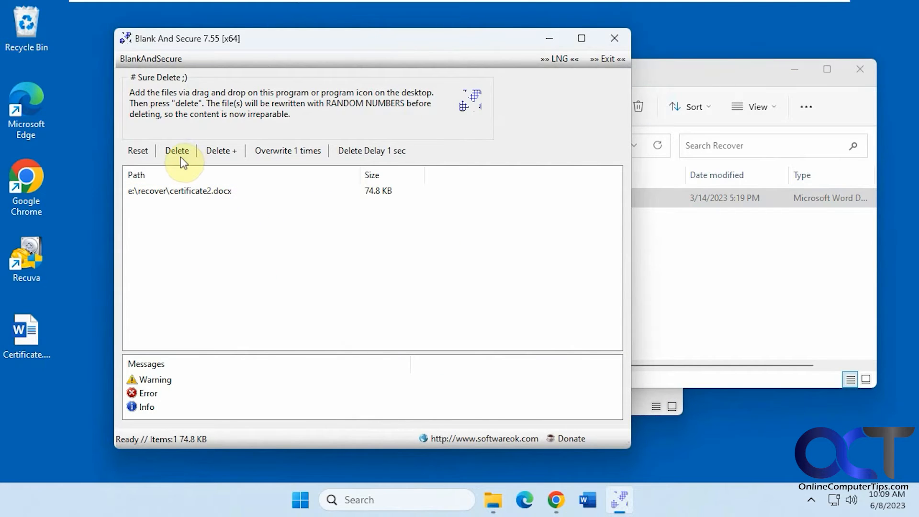
Shred e:\recover\certificate2.docx with Delete, leaving the Recover folder empty
left_click(176, 150)
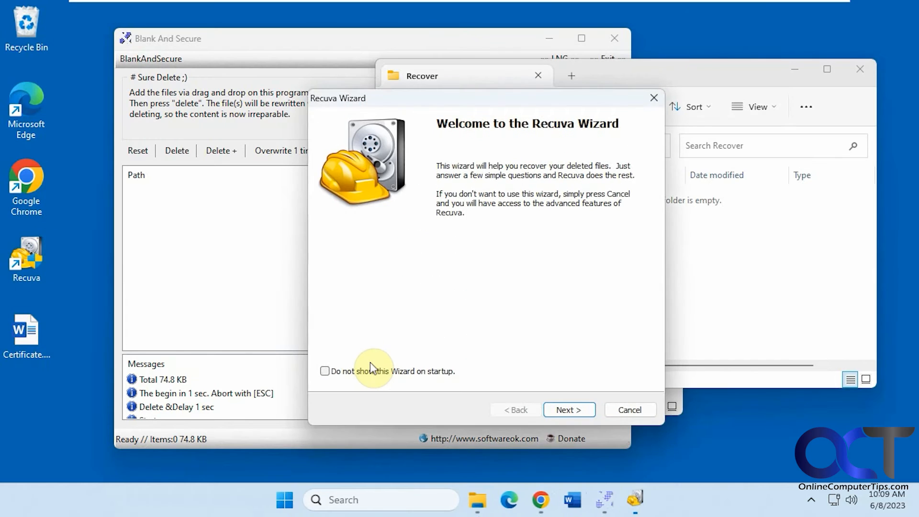
Run a standard Recuva search for Documents in a specific location with Deep Scan off
left_click(568, 408)
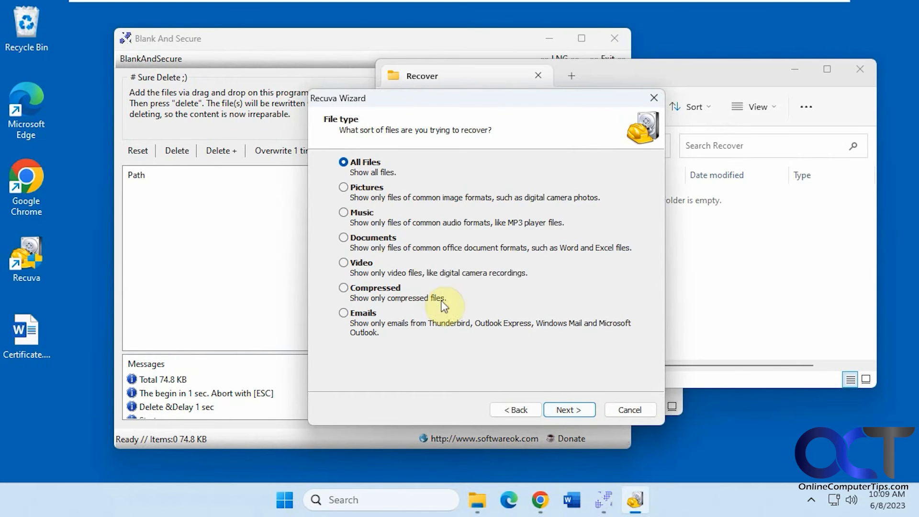
left_click(344, 237)
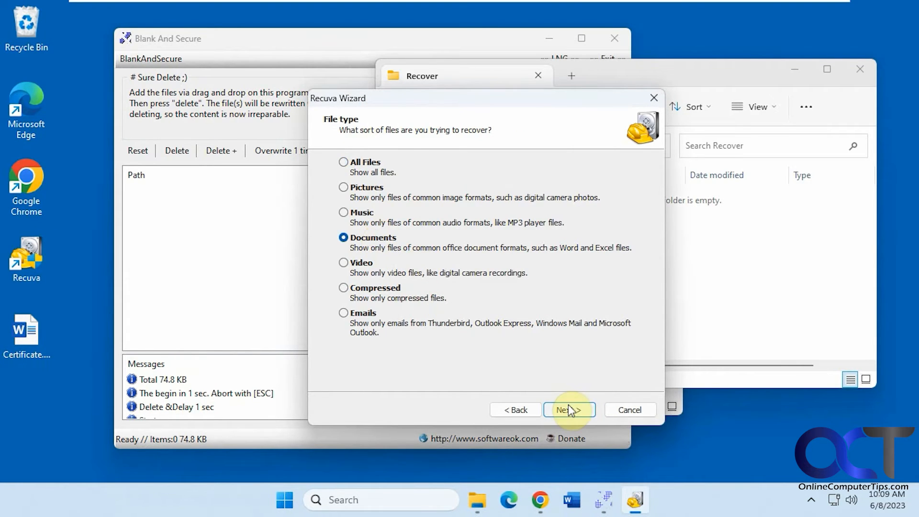
left_click(568, 409)
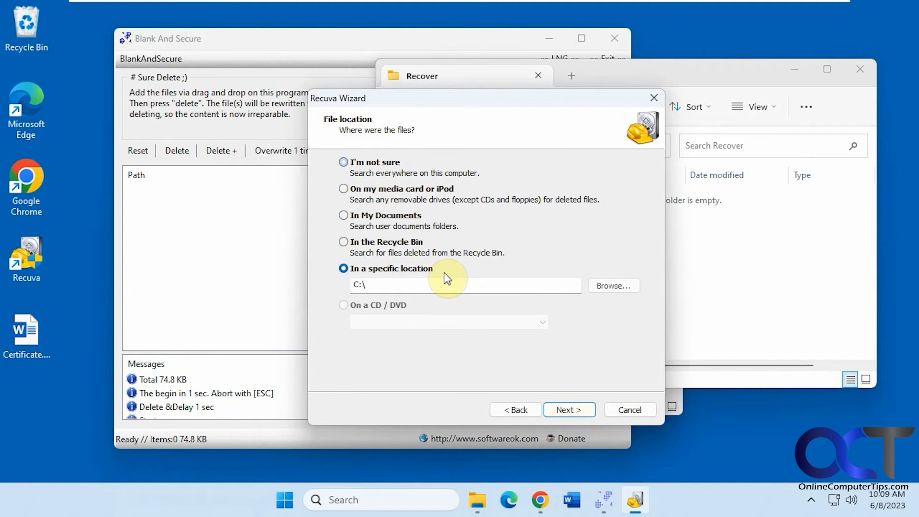
left_click(613, 286)
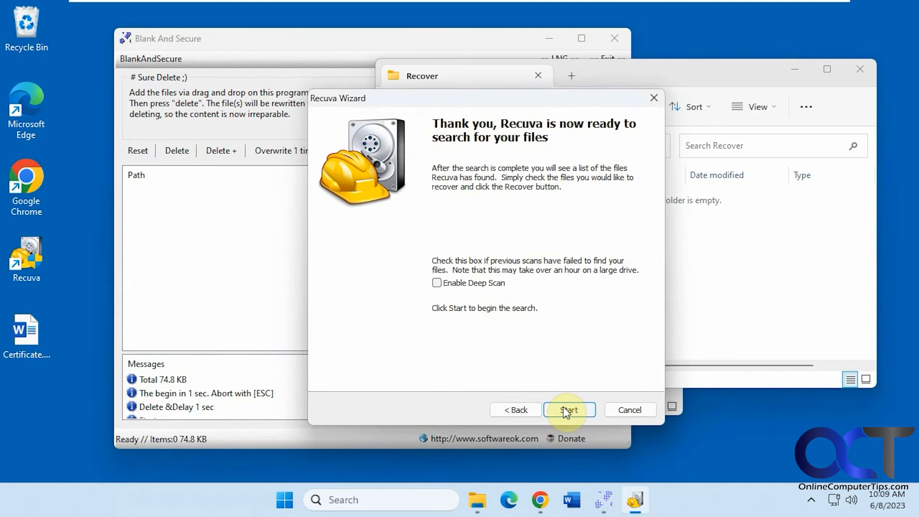
left_click(568, 410)
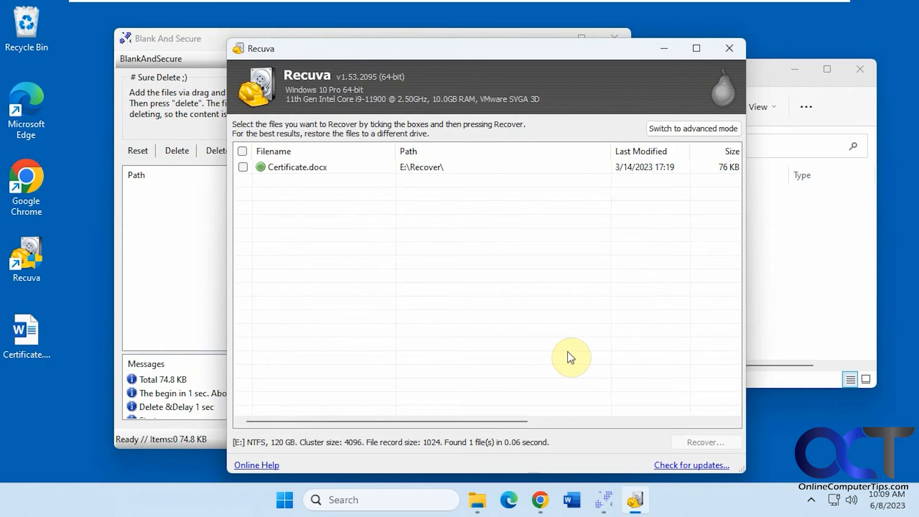
mouse_move(317, 171)
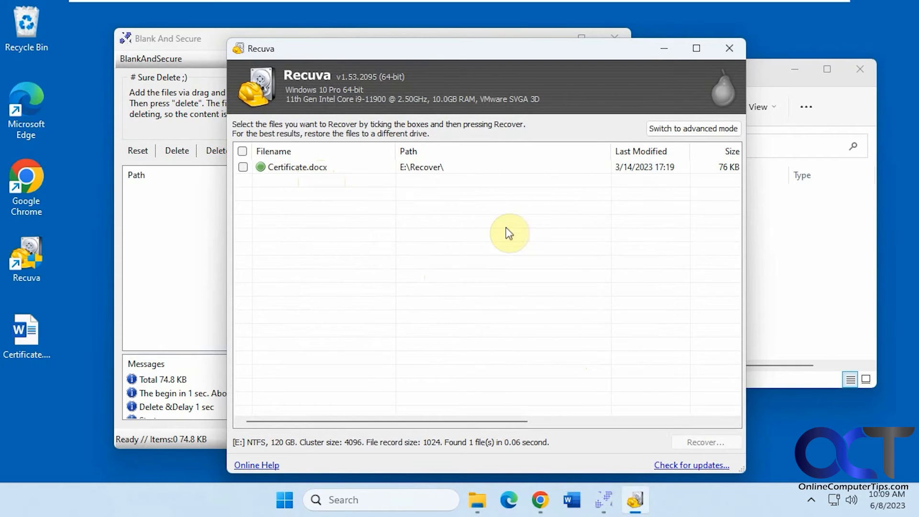
mouse_move(730, 48)
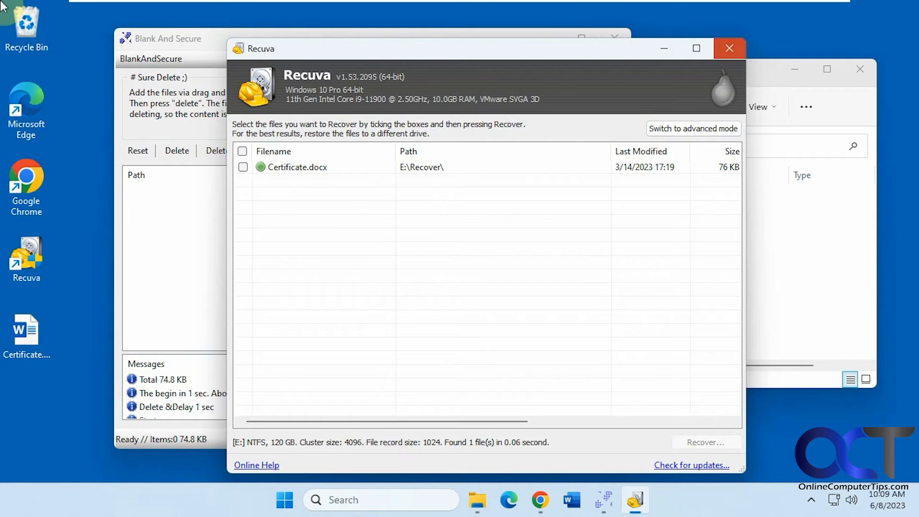
Close Recuva after confirming only Certificate.docx appears in the E:\Recover\ results
left_click(729, 47)
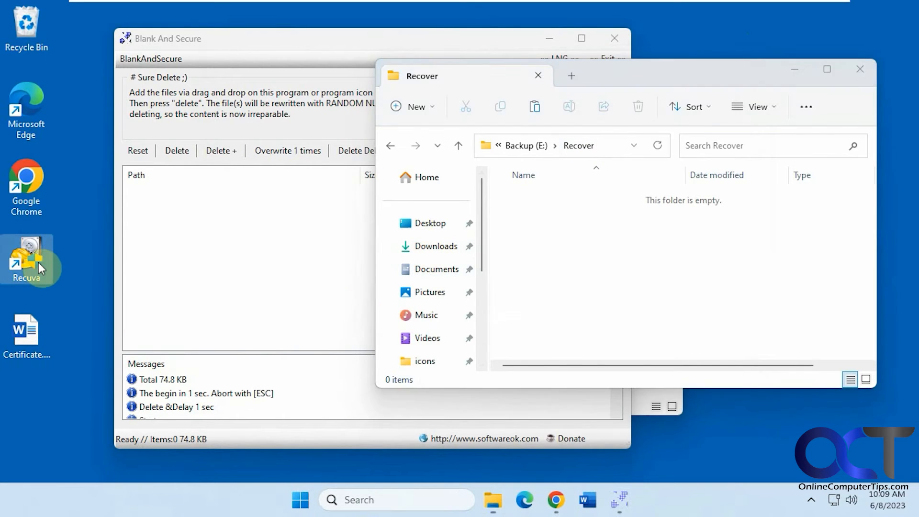
Relaunch Recuva and run a Documents deep scan of Backup (E:) > Recover with Enable Deep Scan ticked
double_click(26, 260)
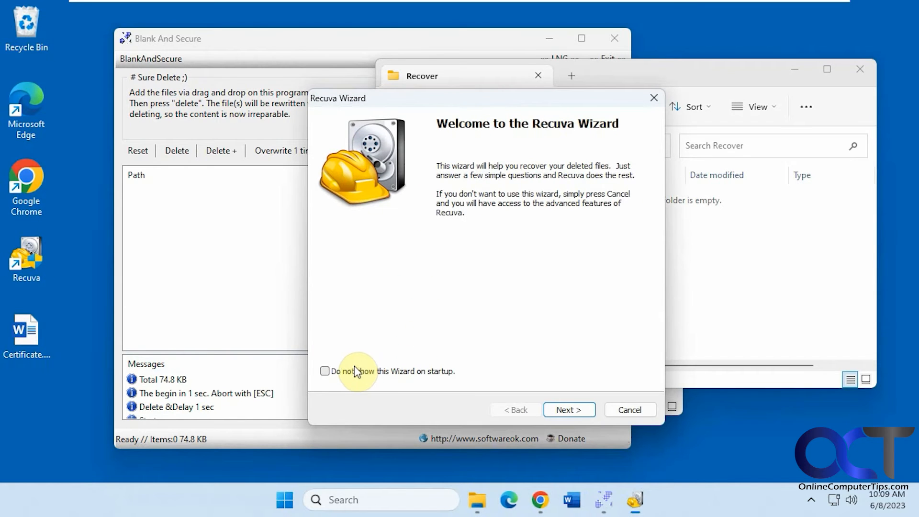
left_click(568, 409)
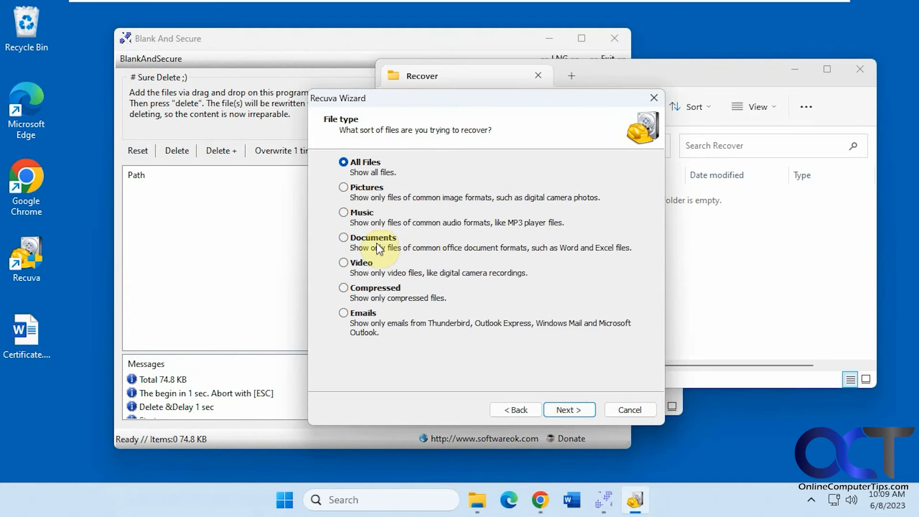
left_click(568, 409)
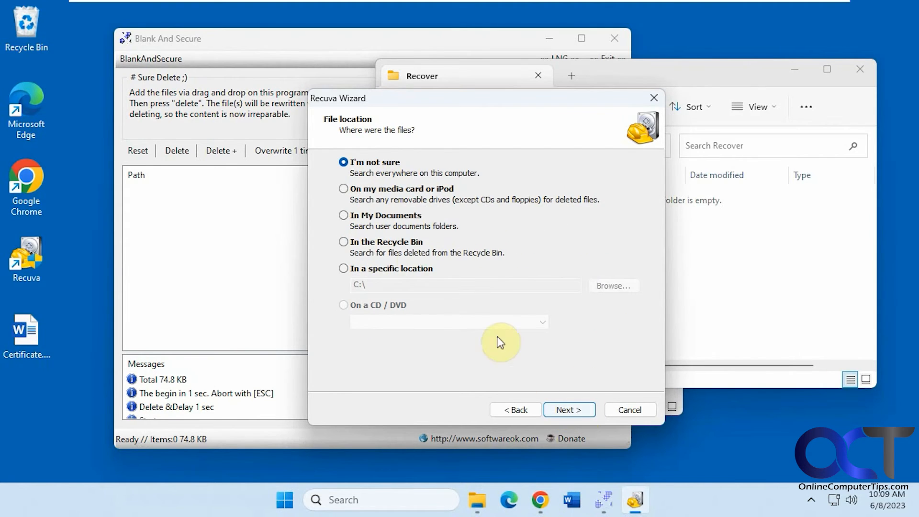
left_click(613, 286)
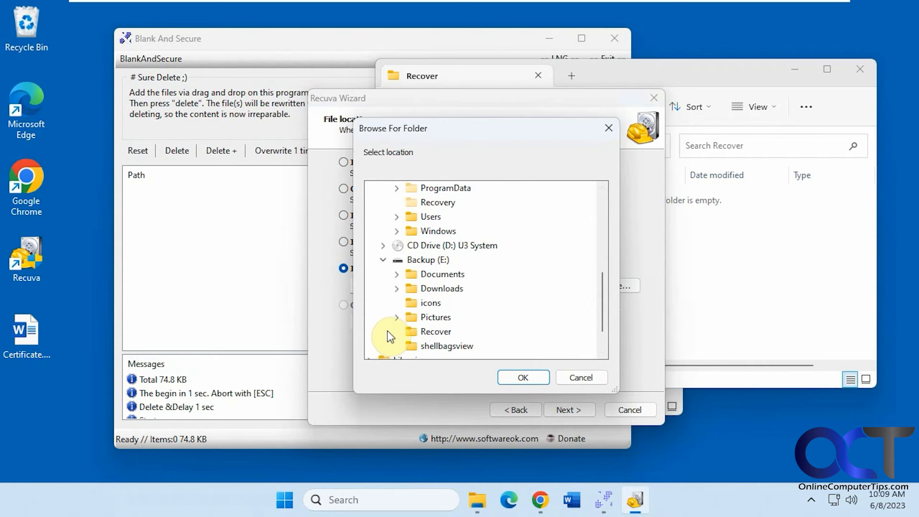
left_click(436, 331)
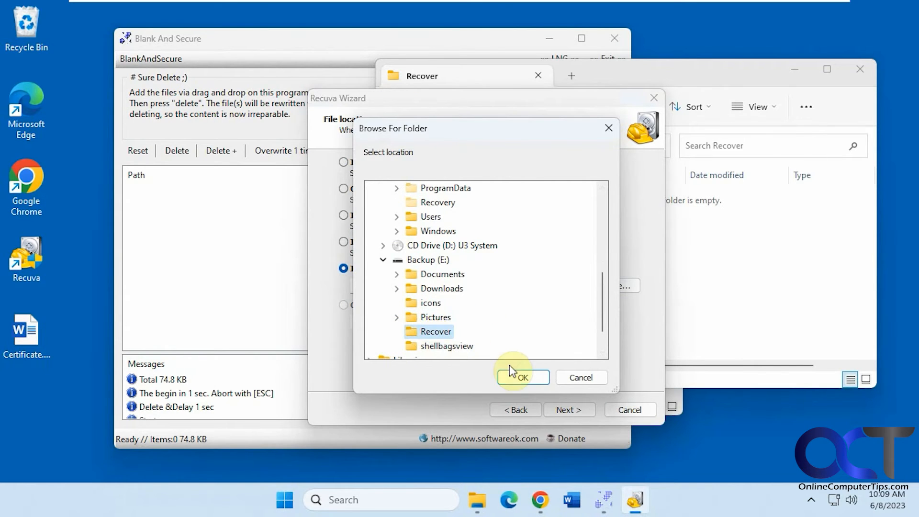
left_click(523, 377)
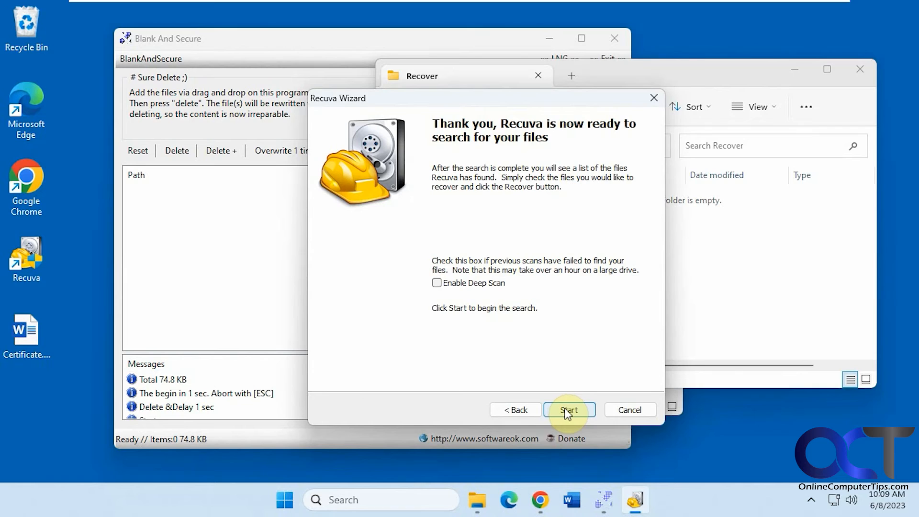
left_click(437, 283)
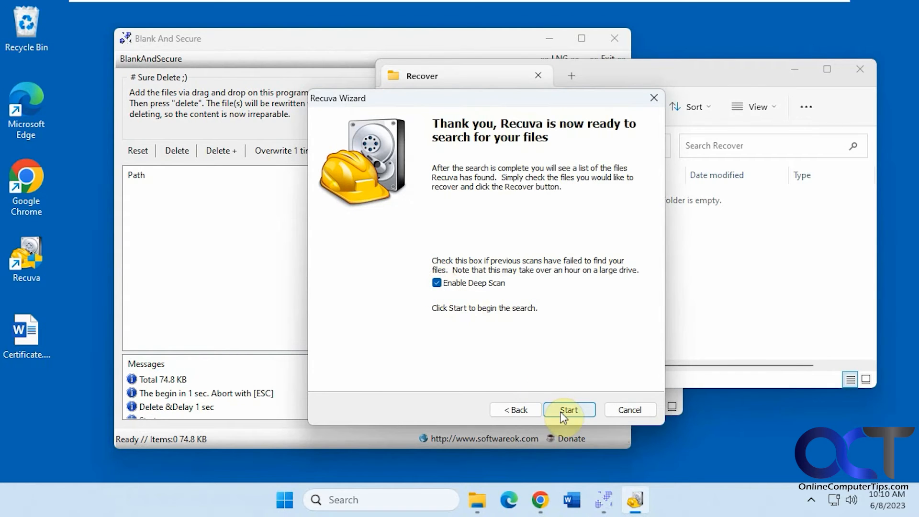
left_click(568, 410)
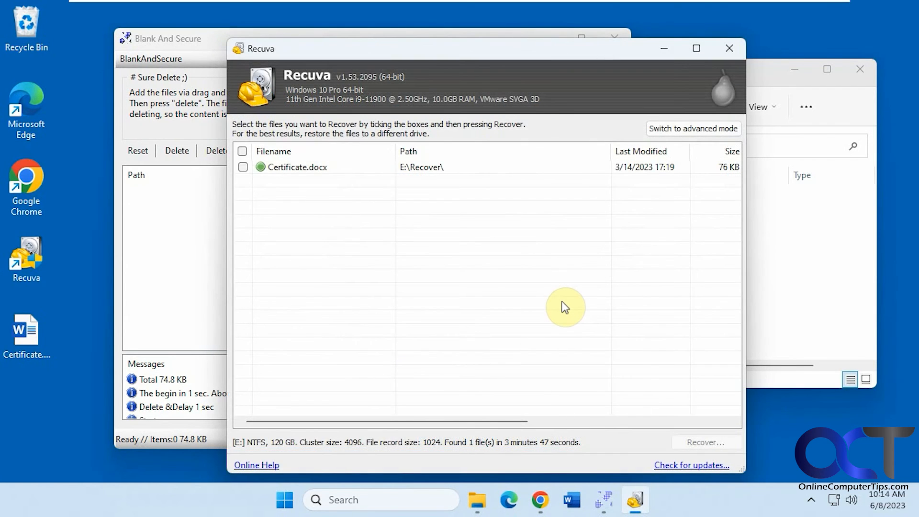
mouse_move(439, 253)
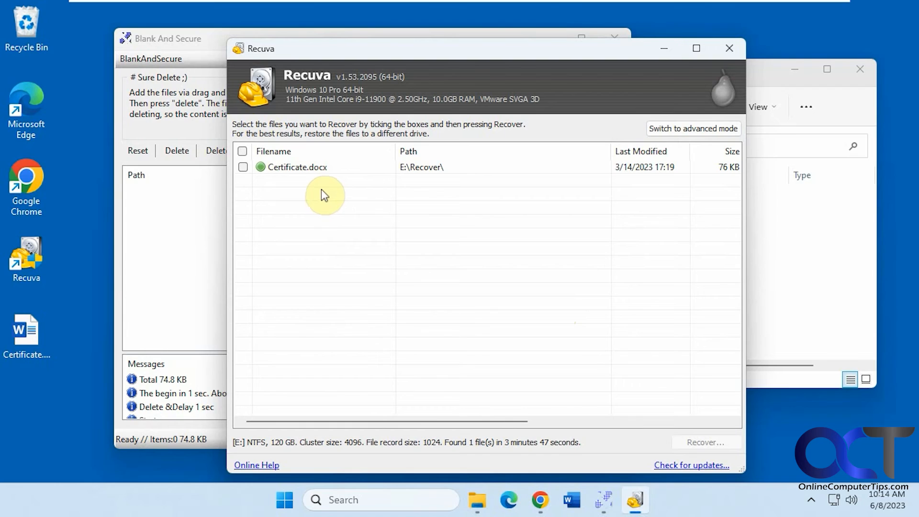
mouse_move(337, 226)
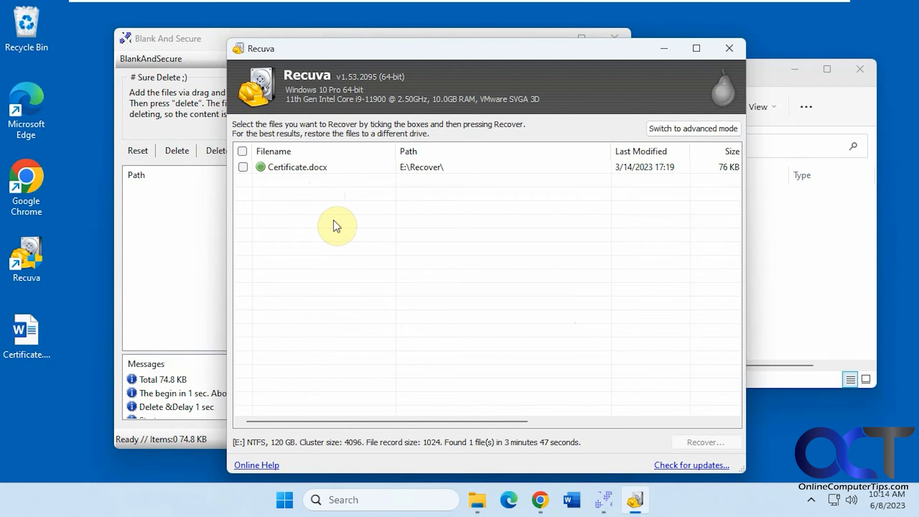
mouse_move(268, 233)
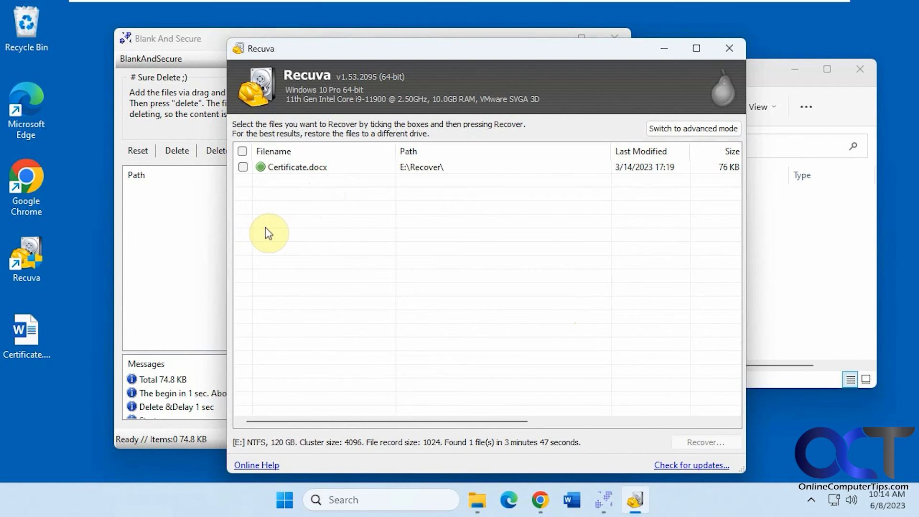
mouse_move(203, 236)
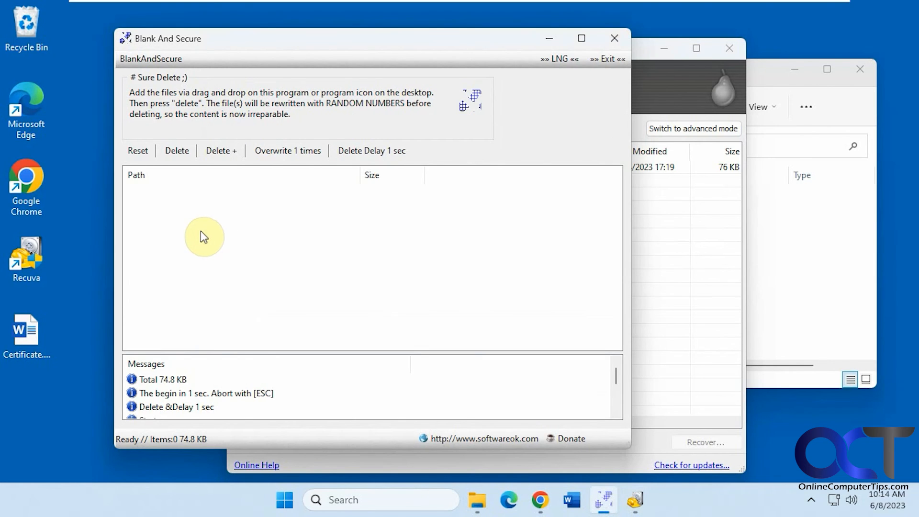
Show the Overwrite 1 times menu listing pass counts from 1 up to 35
left_click(287, 150)
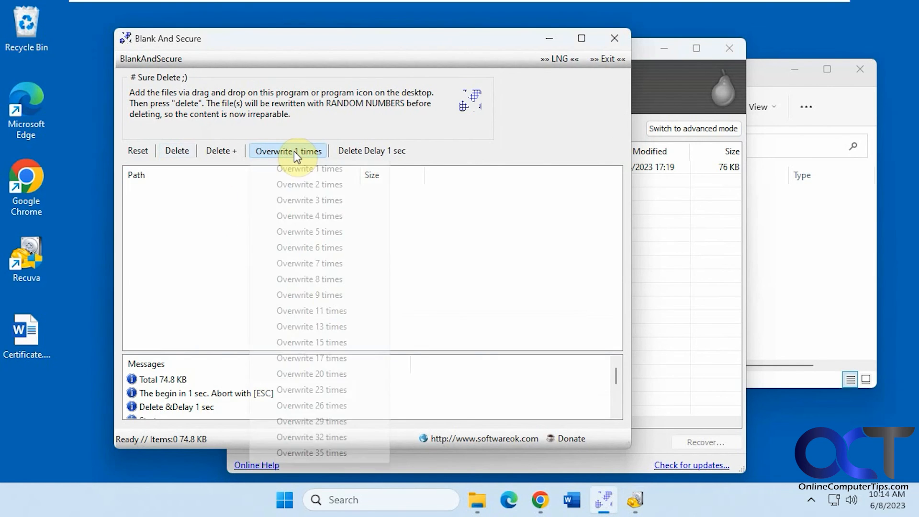